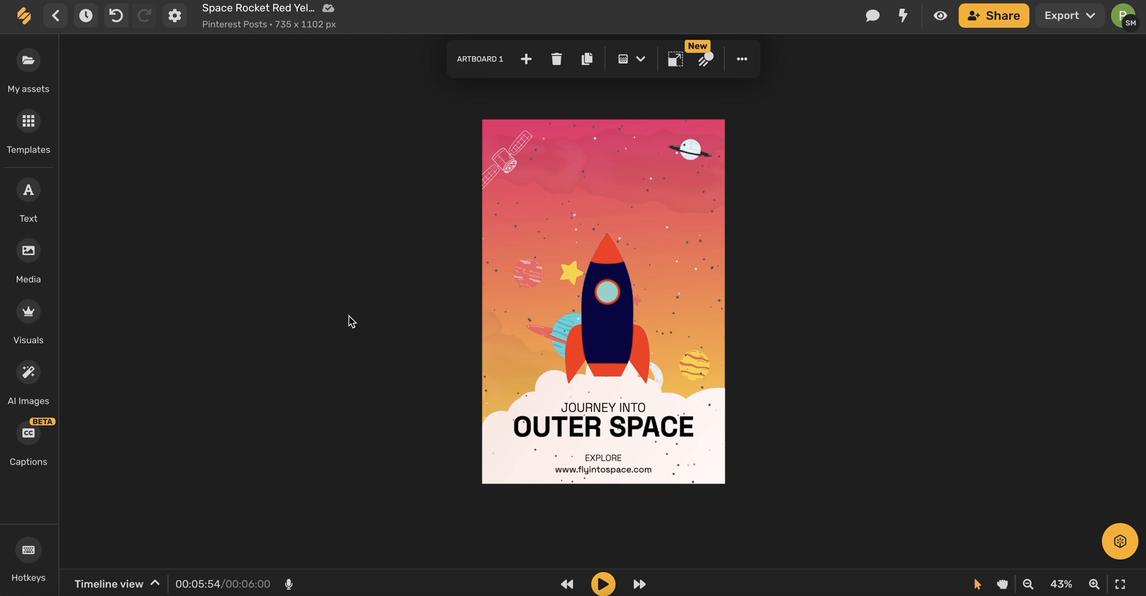
mouse_move(148, 124)
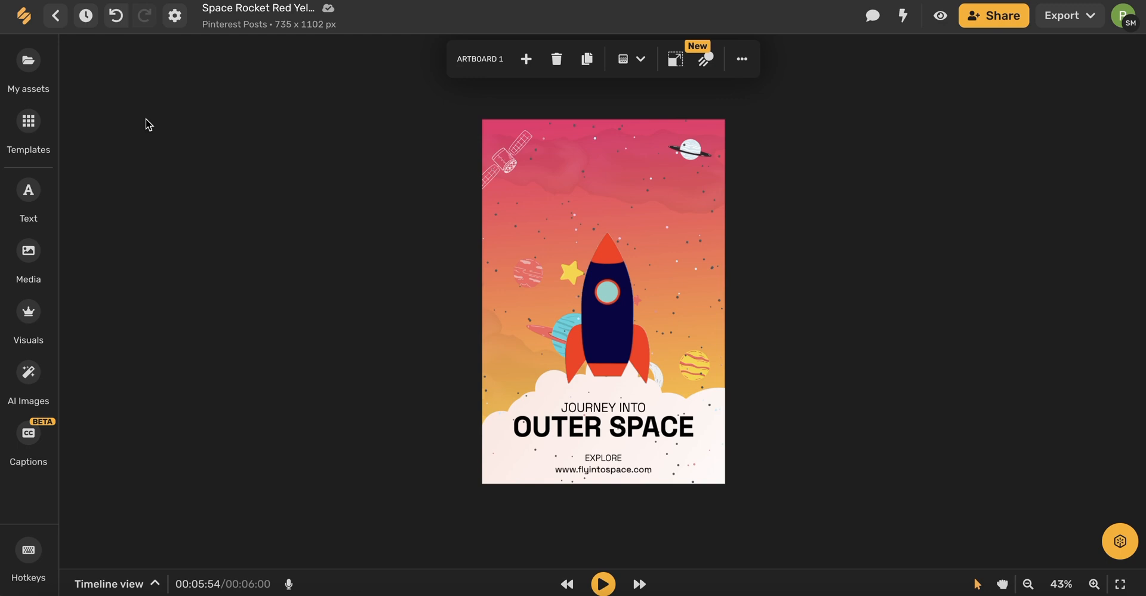
mouse_move(26, 61)
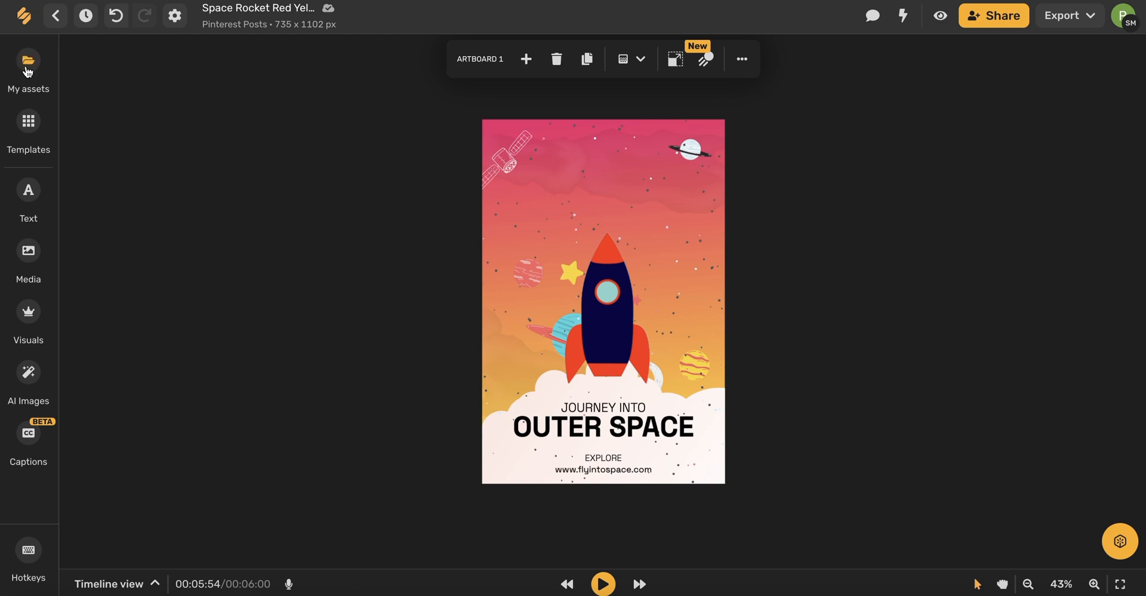
Browse the media library's GIF collection for rocket animations
click(27, 61)
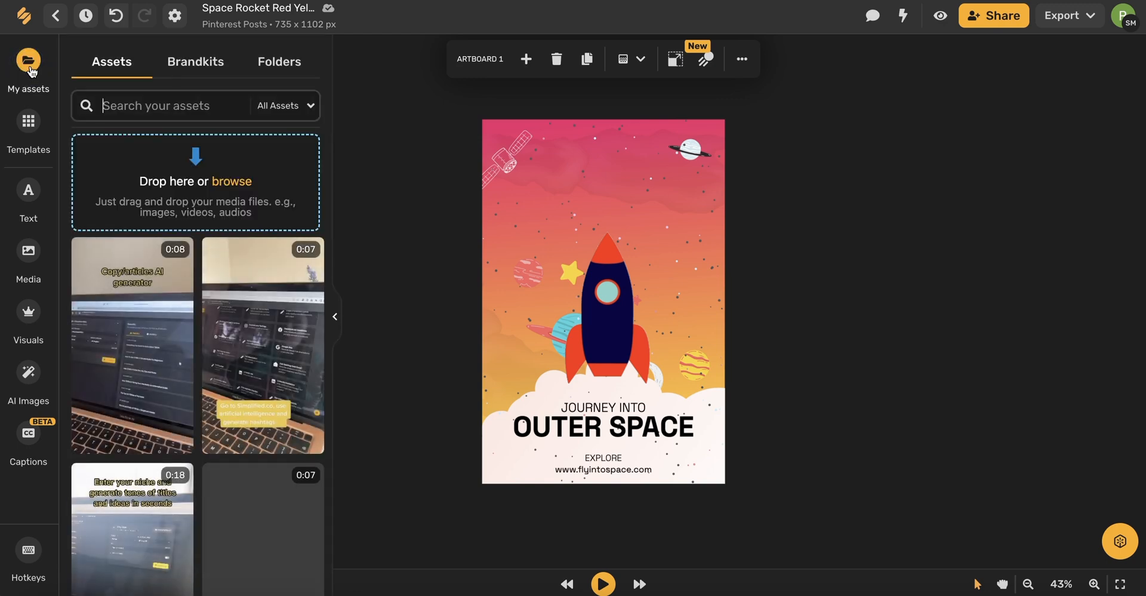
mouse_move(355, 344)
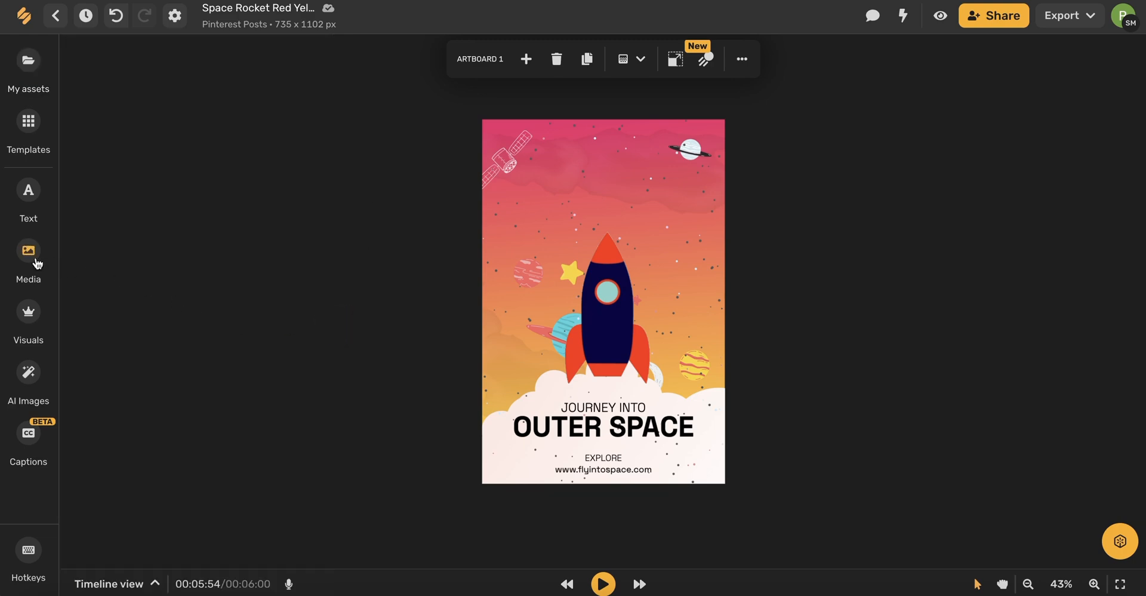
click(28, 251)
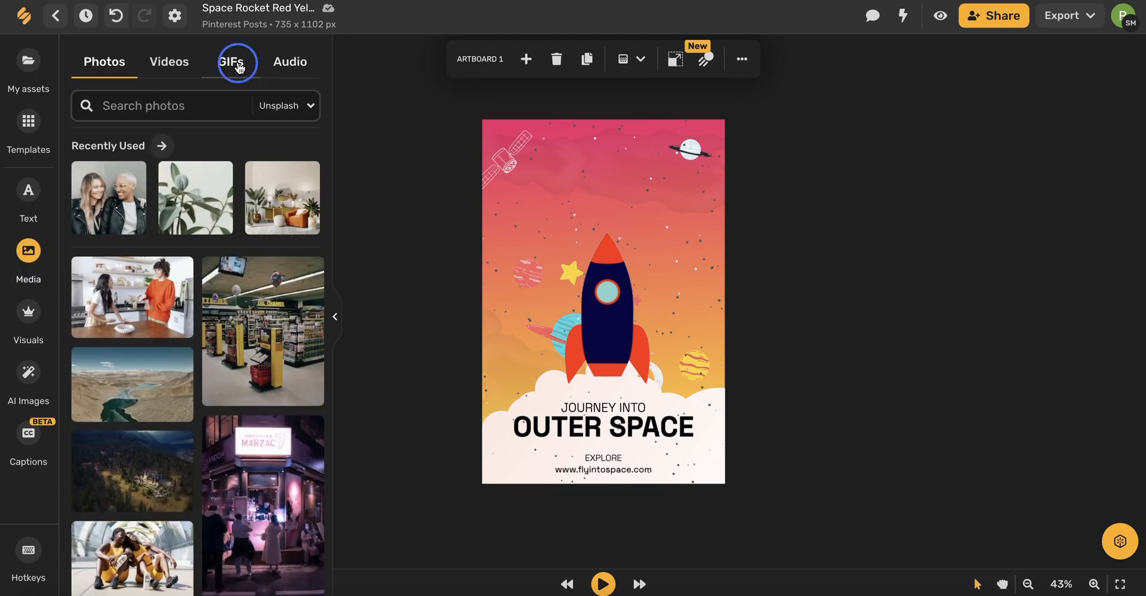
click(232, 62)
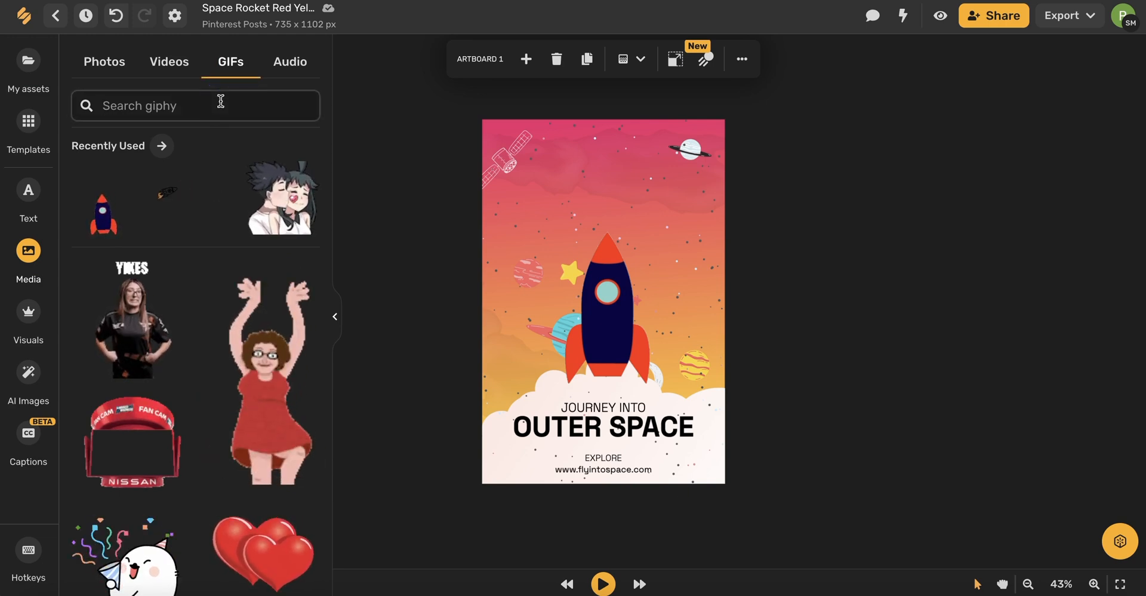
scroll(down, 3)
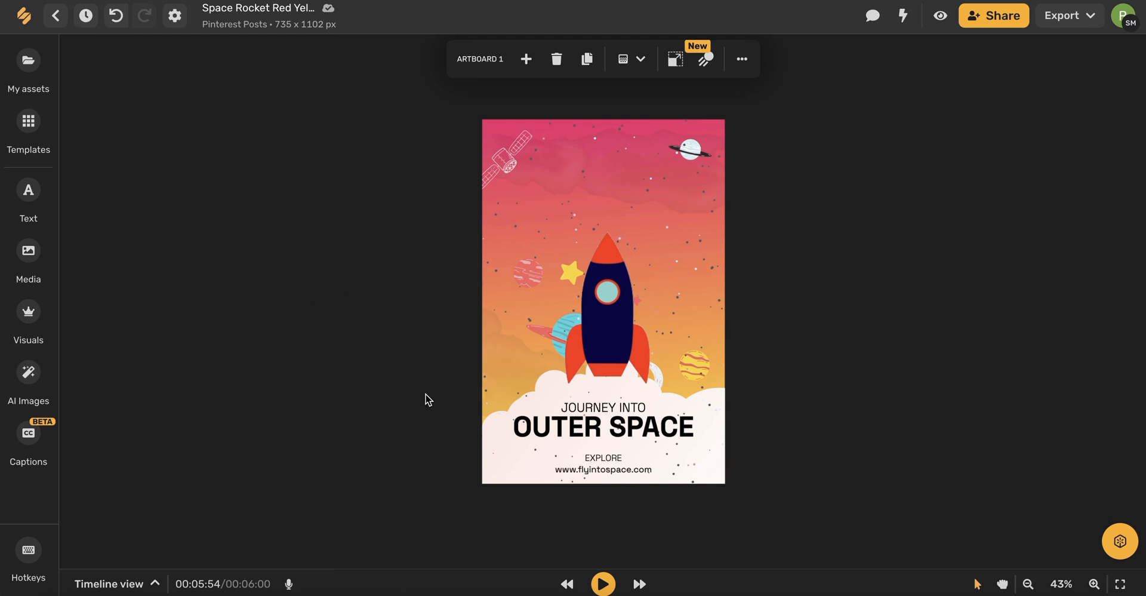
mouse_move(436, 407)
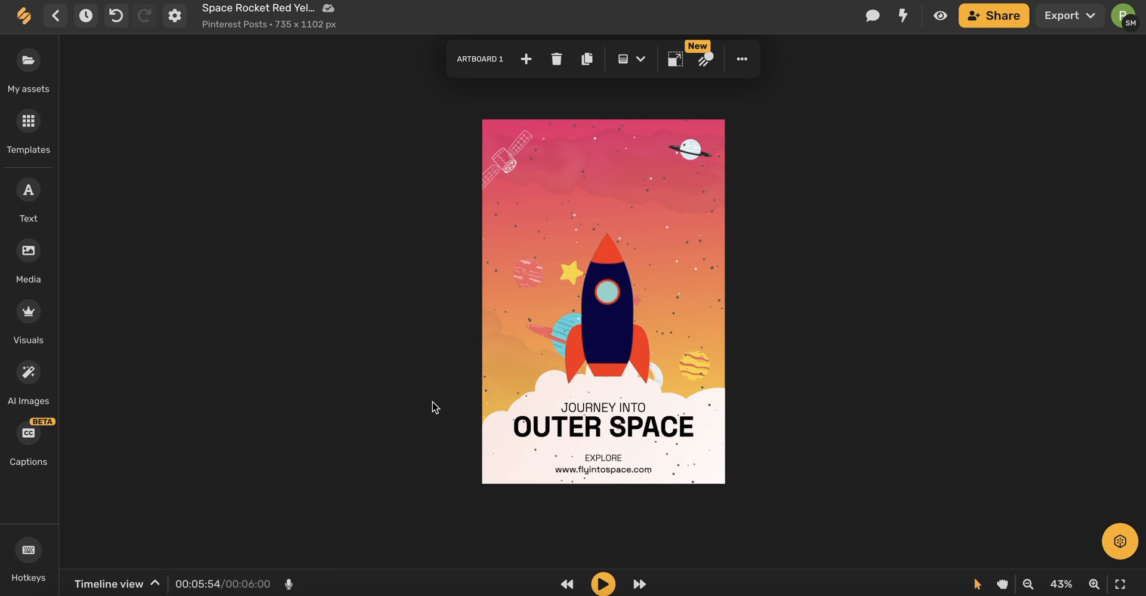
mouse_move(603, 585)
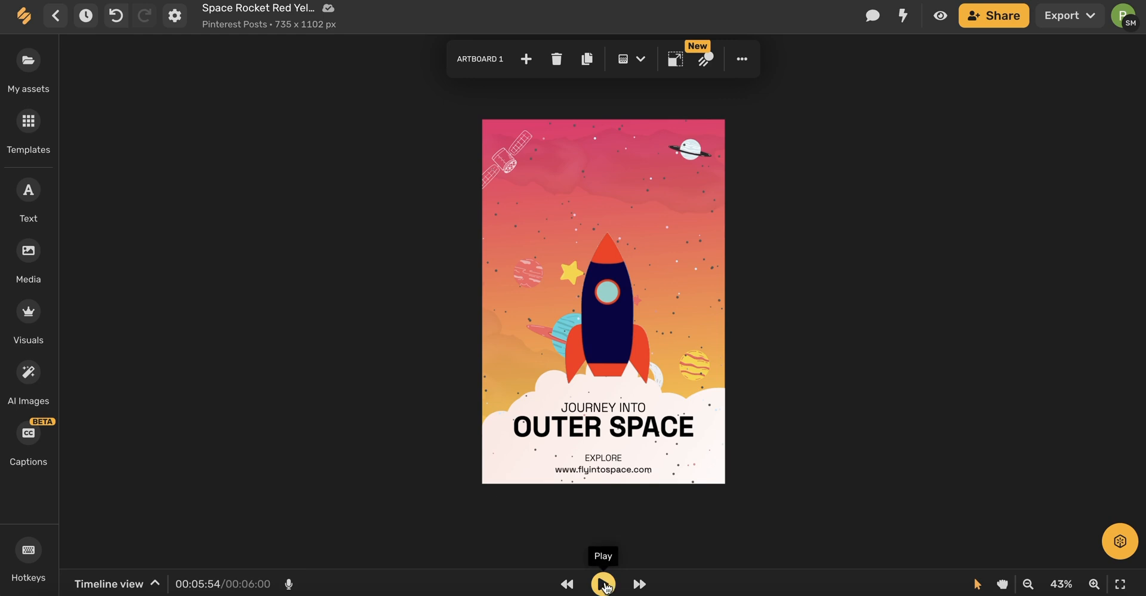
Play the poster's rocket-launch animation, then pause it partway
click(603, 584)
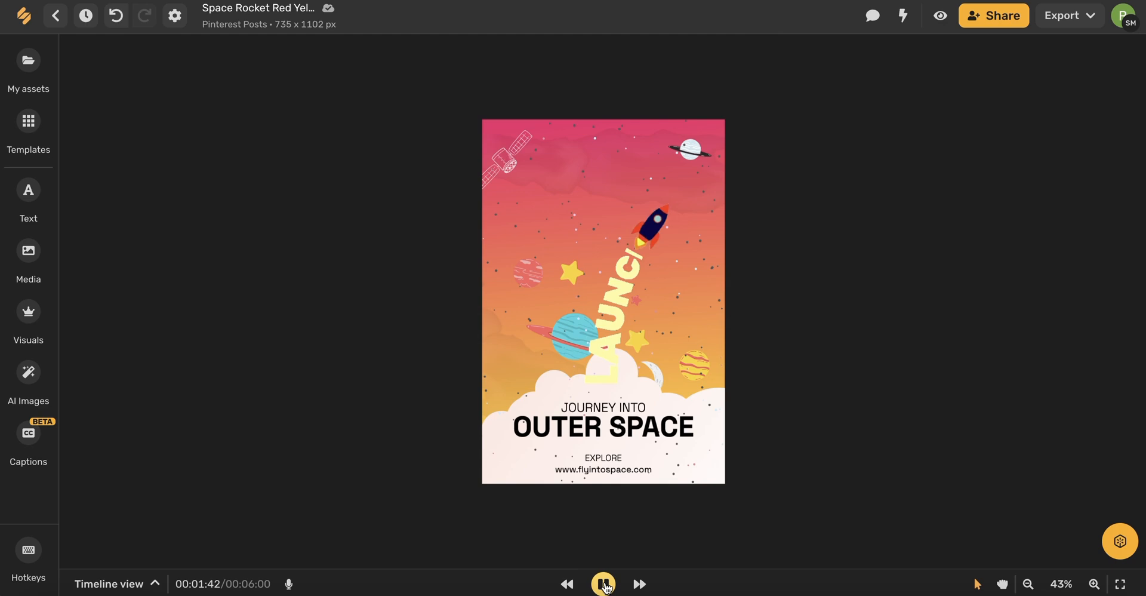
click(604, 585)
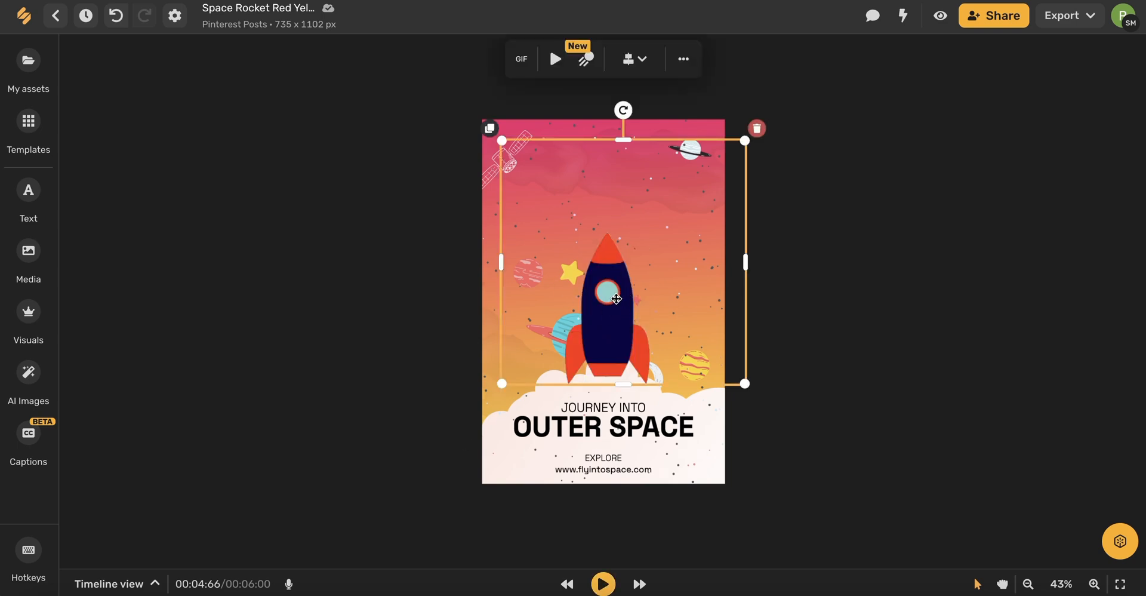
mouse_move(714, 54)
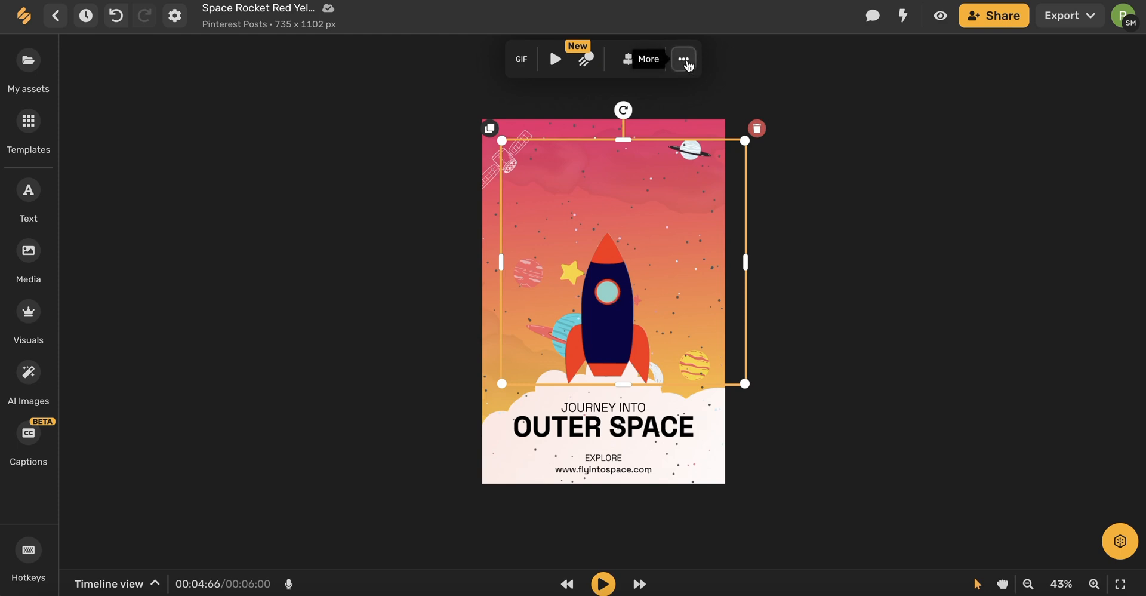
Bring up the full settings panel for the rocket GIF via its More (…) menu
click(682, 58)
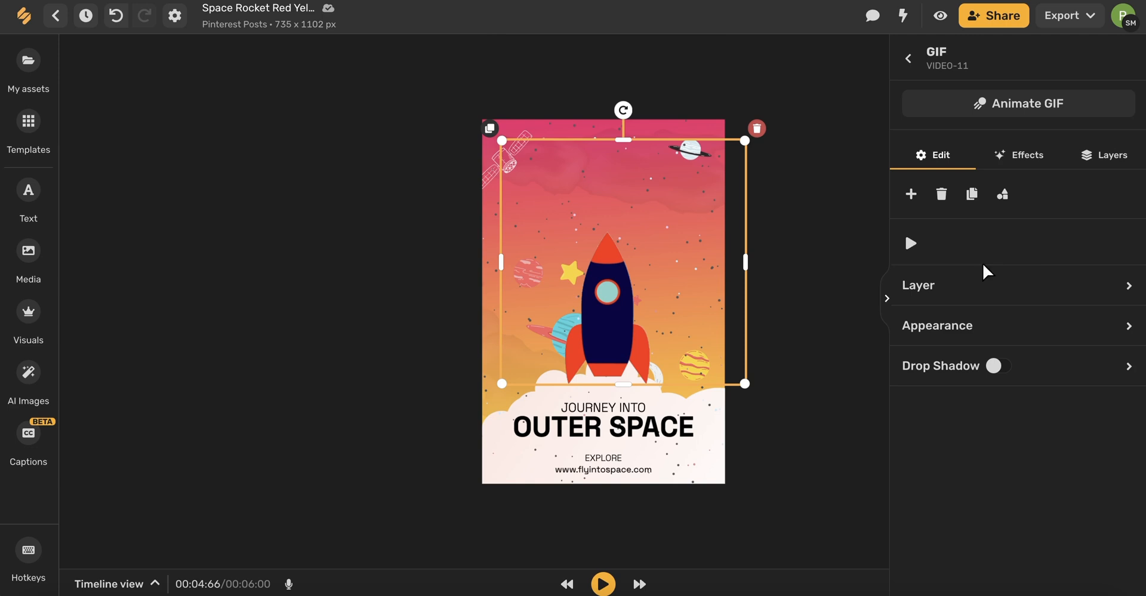
mouse_move(1043, 227)
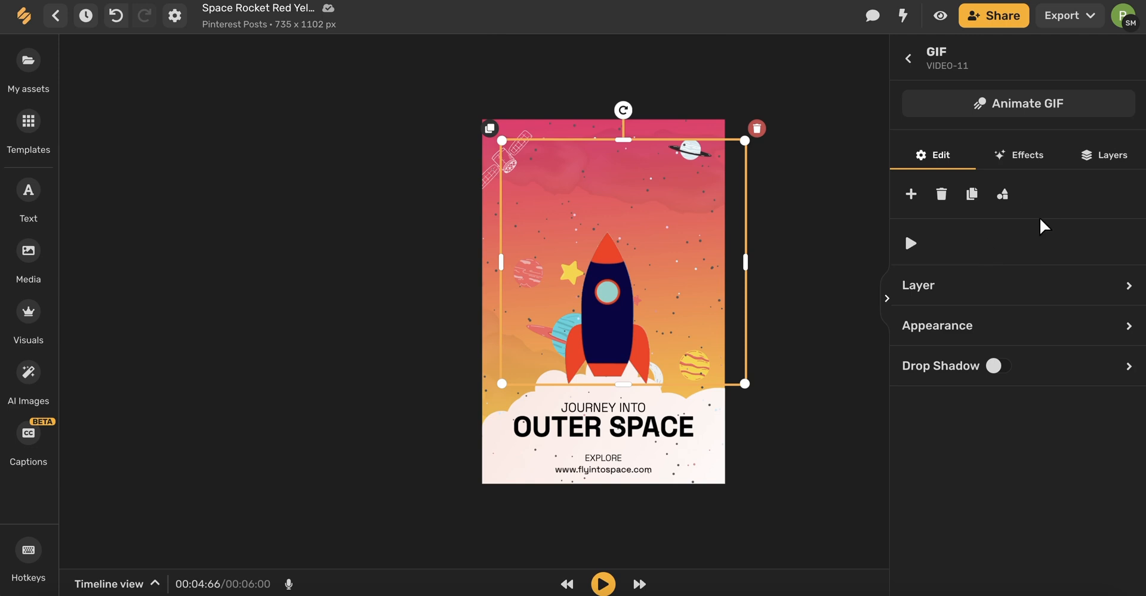
mouse_move(1019, 163)
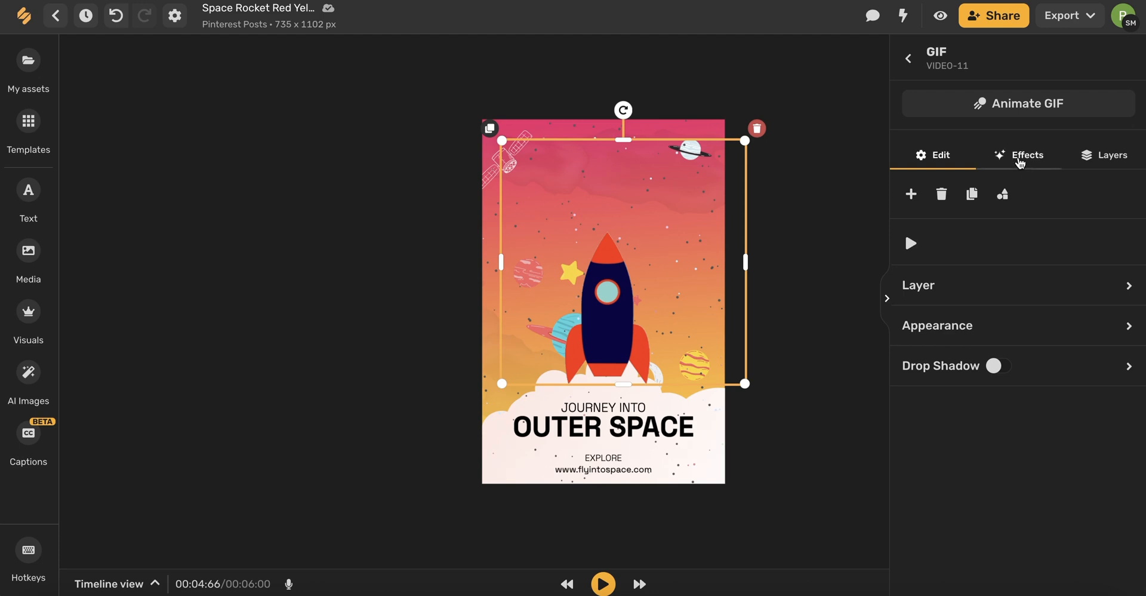
Show the Effects filters for the rocket GIF and scroll through them
click(1026, 155)
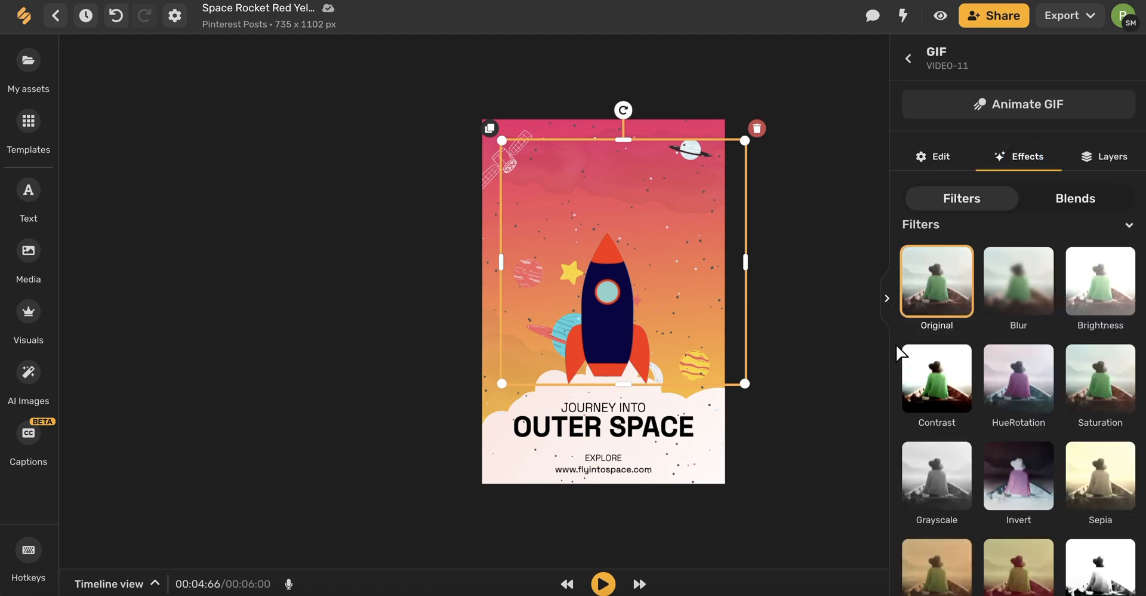
scroll(down, 3)
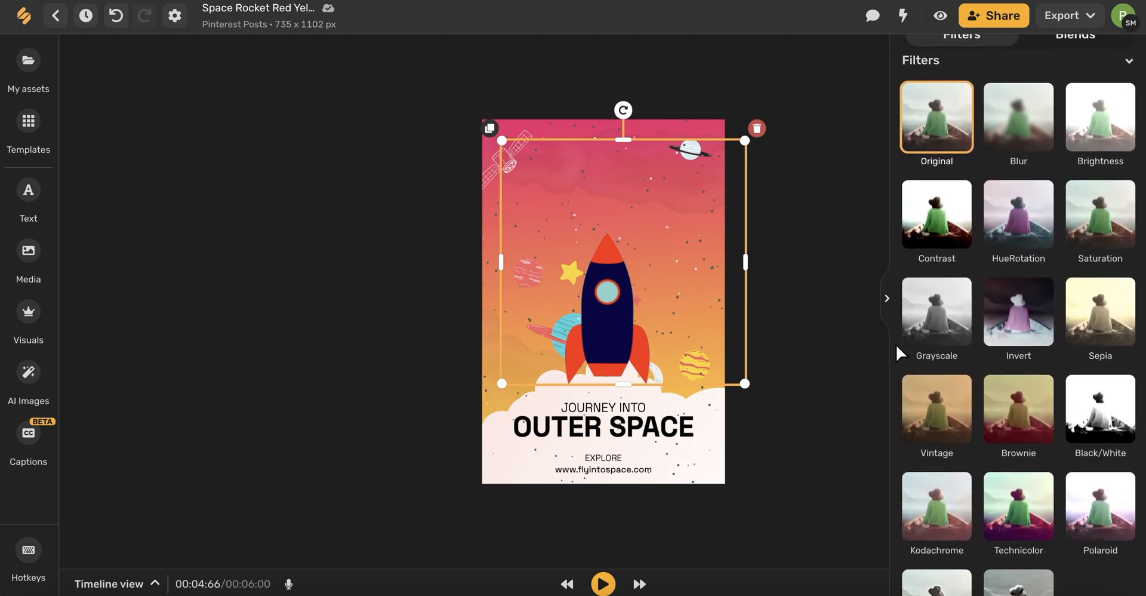
scroll(down, 3)
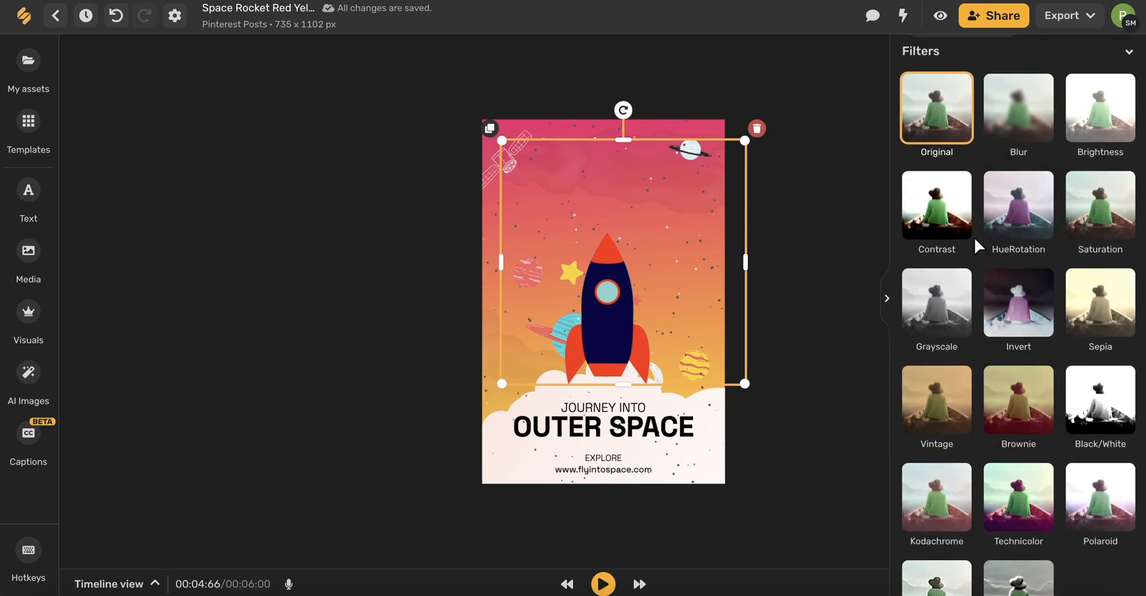
Apply the Contrast filter, revert a trial blur to 0, set brightness to -0.13, then deselect the GIF
click(936, 205)
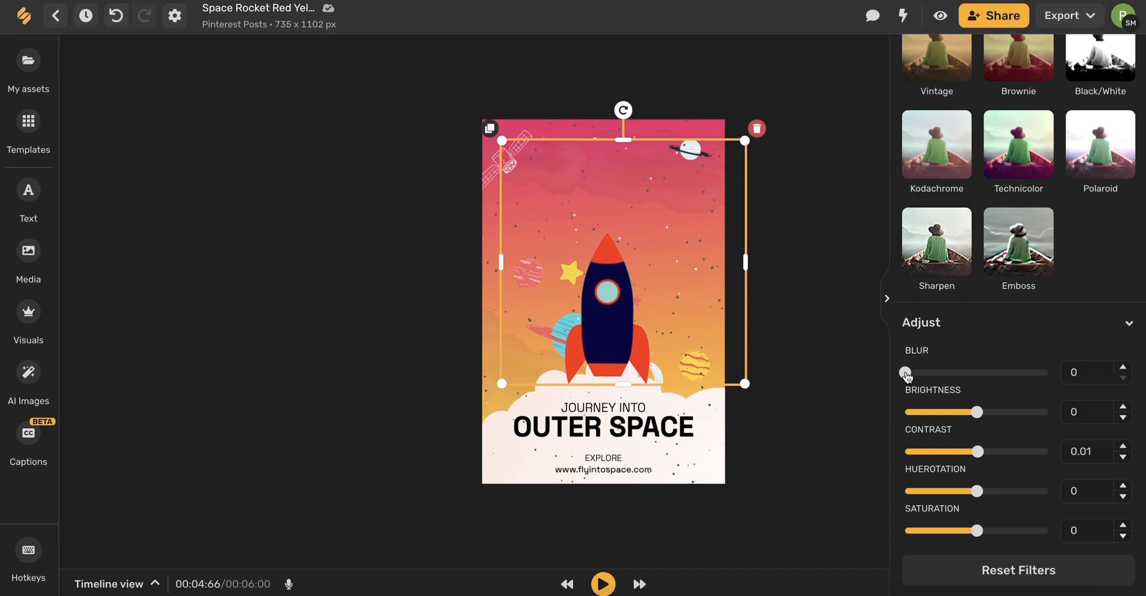
drag(906, 373, 926, 372)
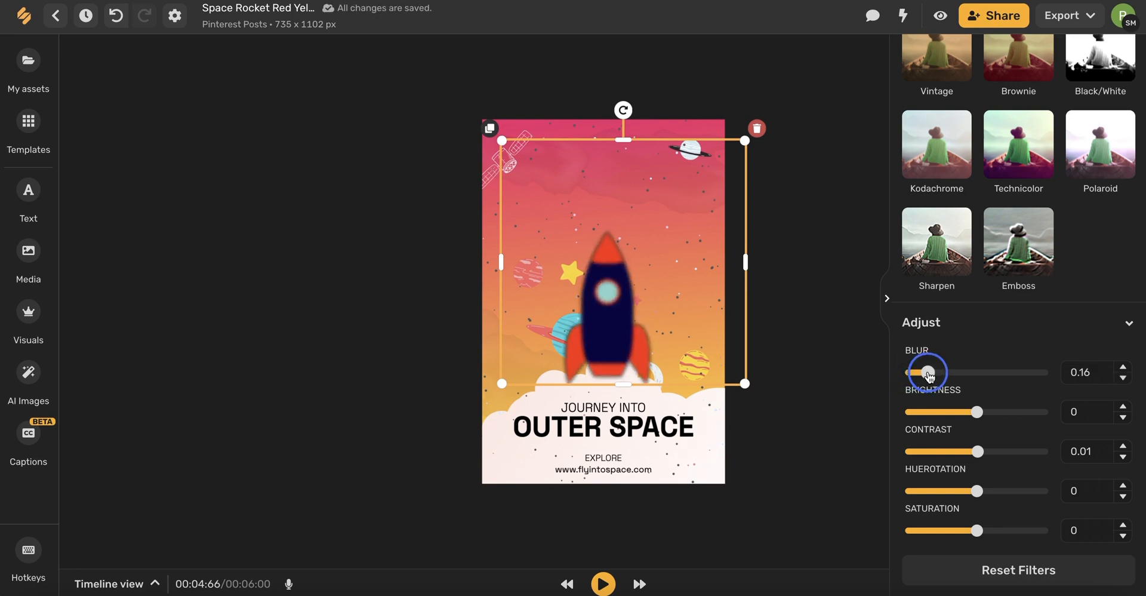
drag(926, 372, 909, 373)
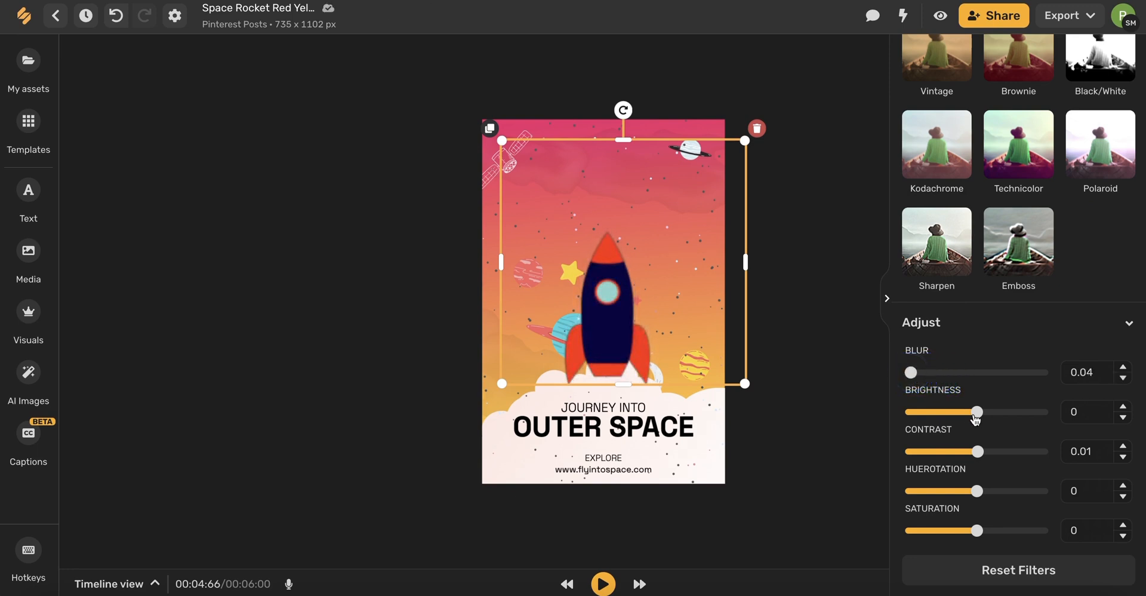
drag(976, 411, 950, 412)
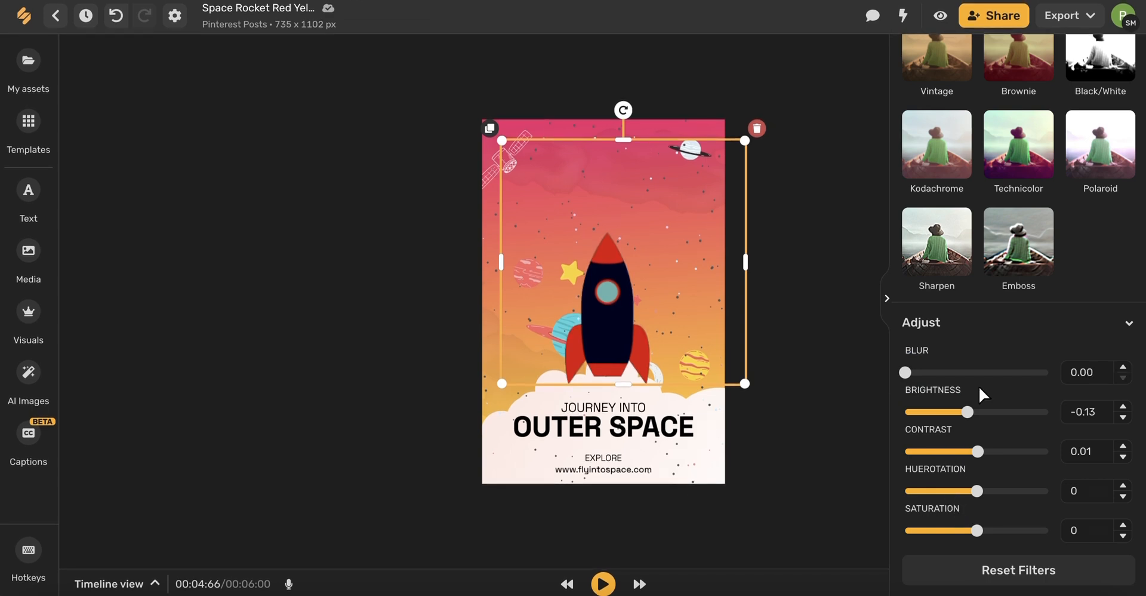
mouse_move(998, 510)
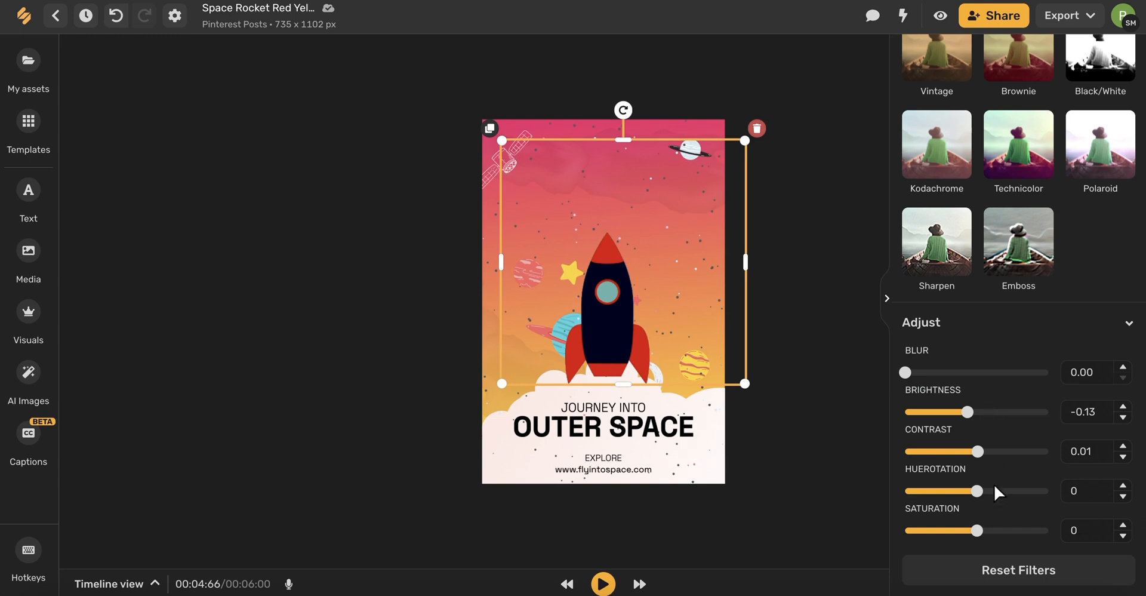
mouse_move(1032, 571)
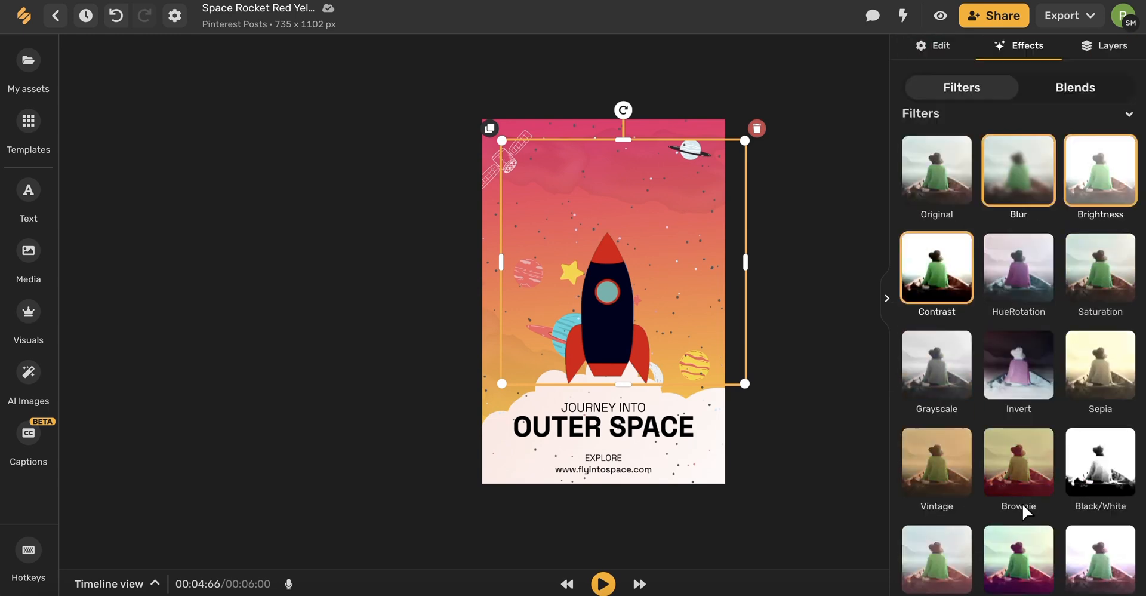
click(356, 280)
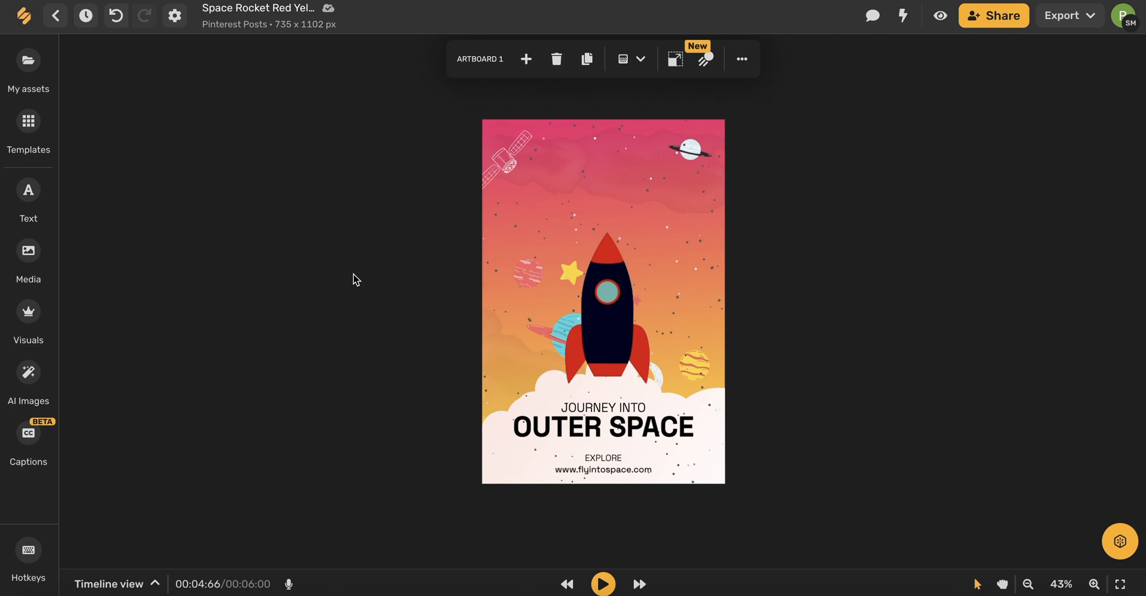
mouse_move(1000, 19)
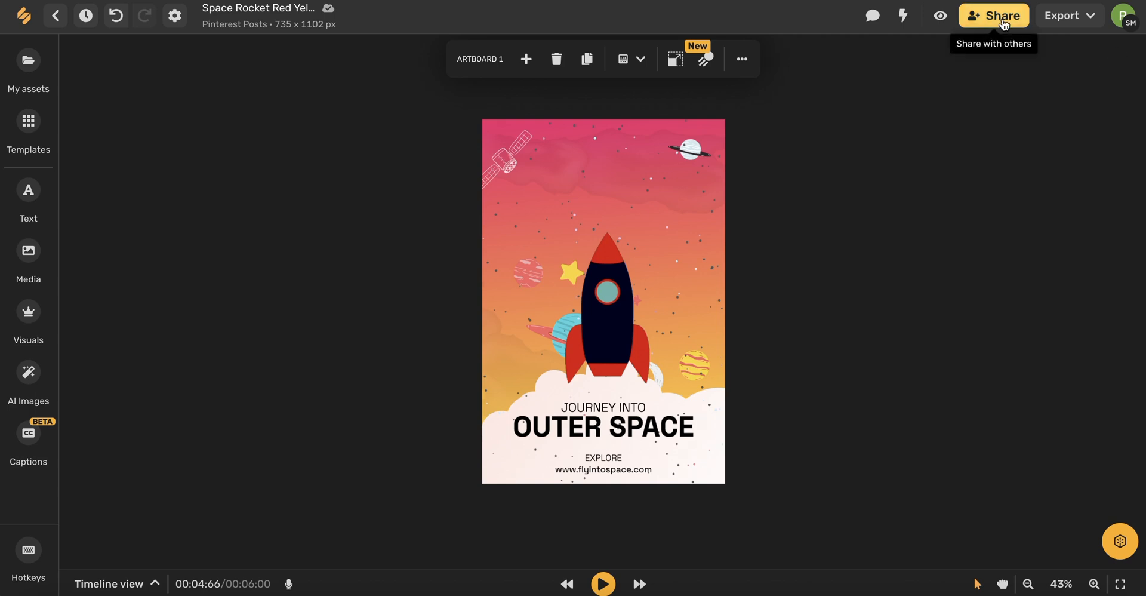
mouse_move(997, 22)
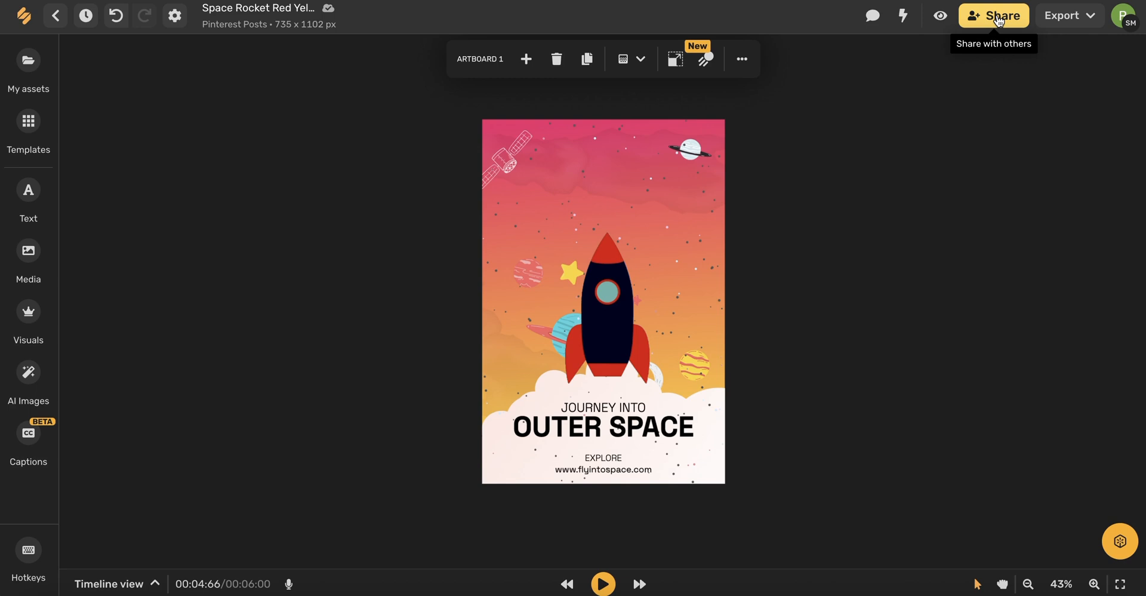
click(1066, 16)
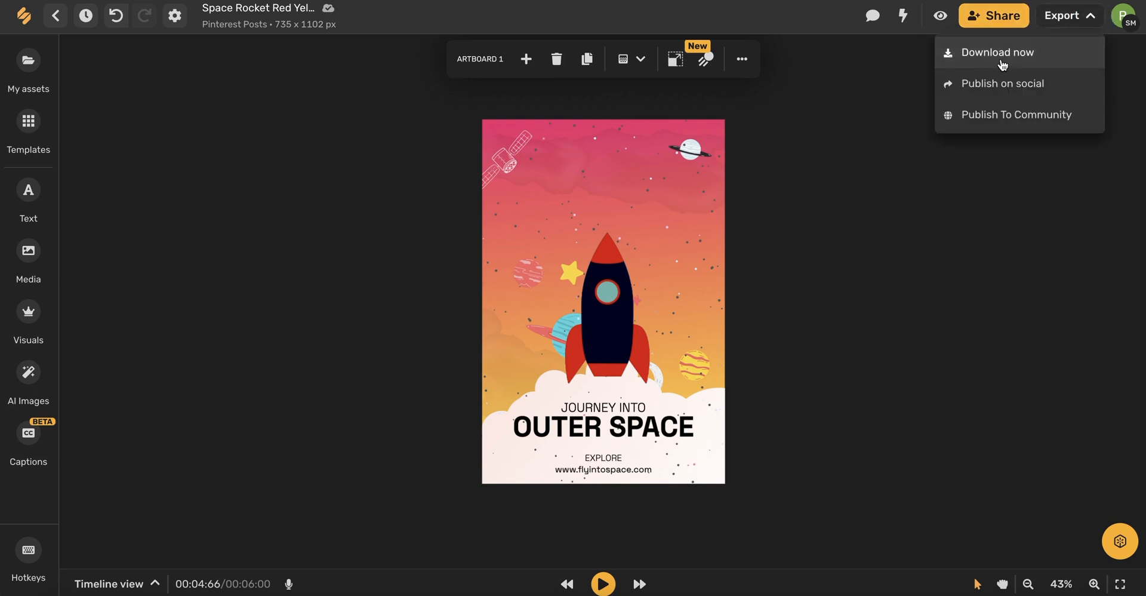
mouse_move(1007, 90)
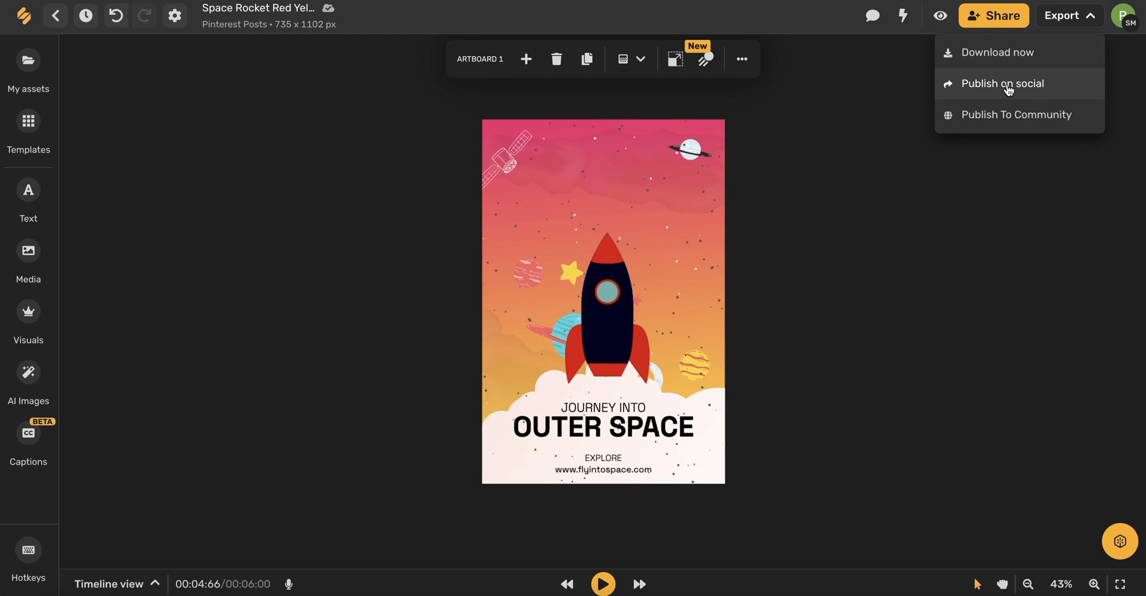
mouse_move(1024, 114)
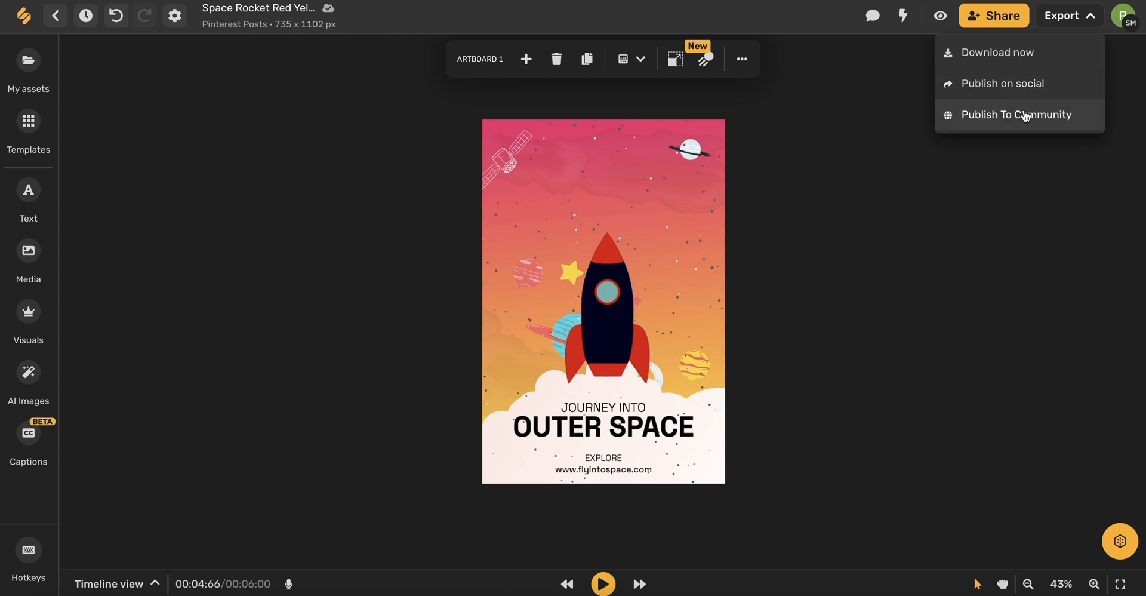